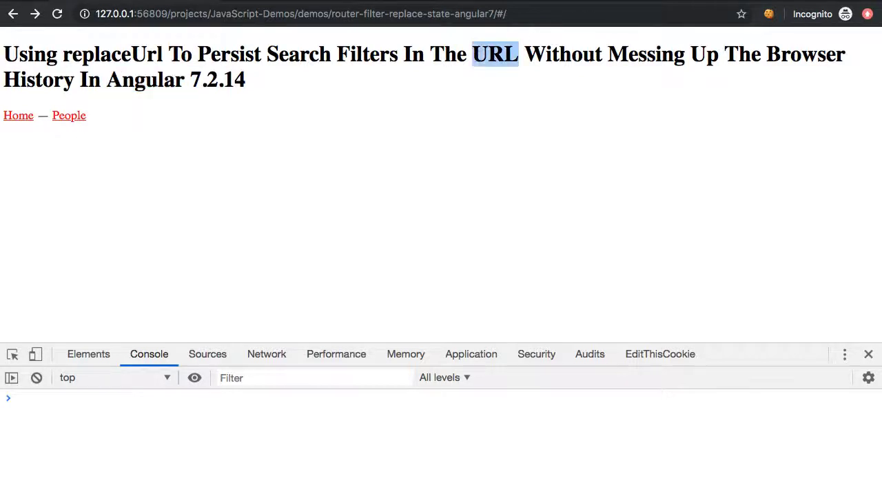
{"action": "mouse_move", "coordinate": [486, 160]}
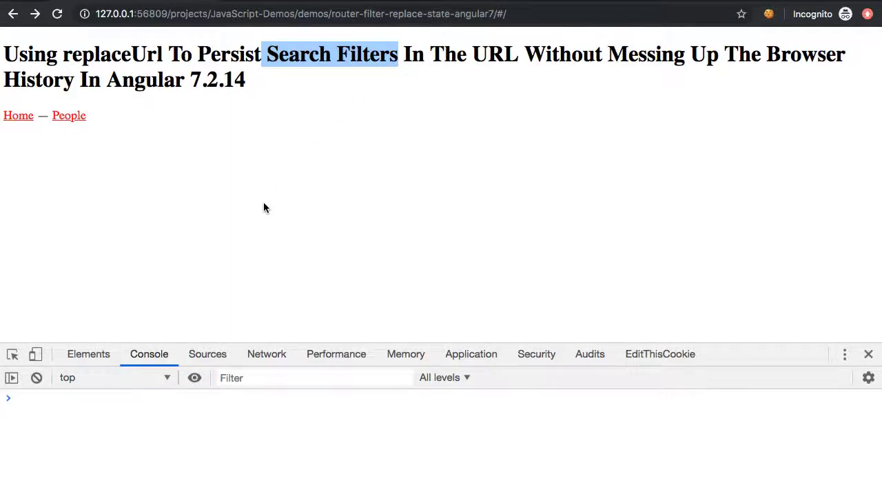
{"action": "mouse_move", "coordinate": [352, 162]}
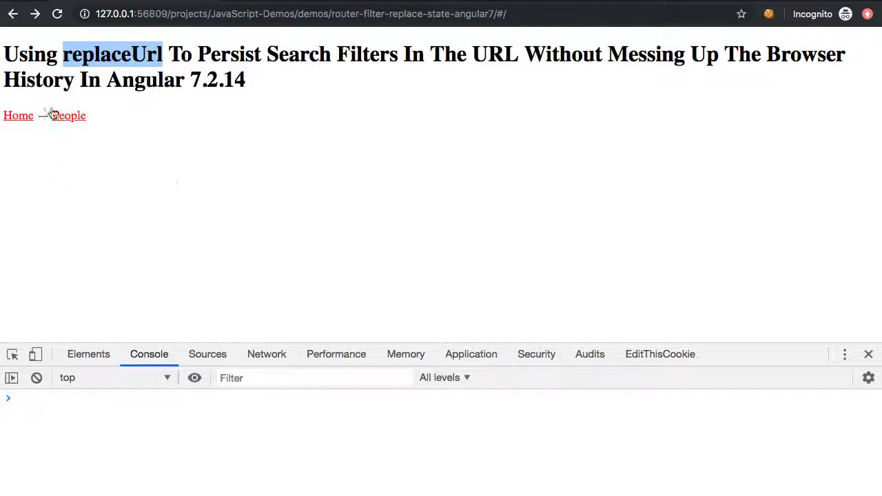
{"action": "mouse_move", "coordinate": [69, 115]}
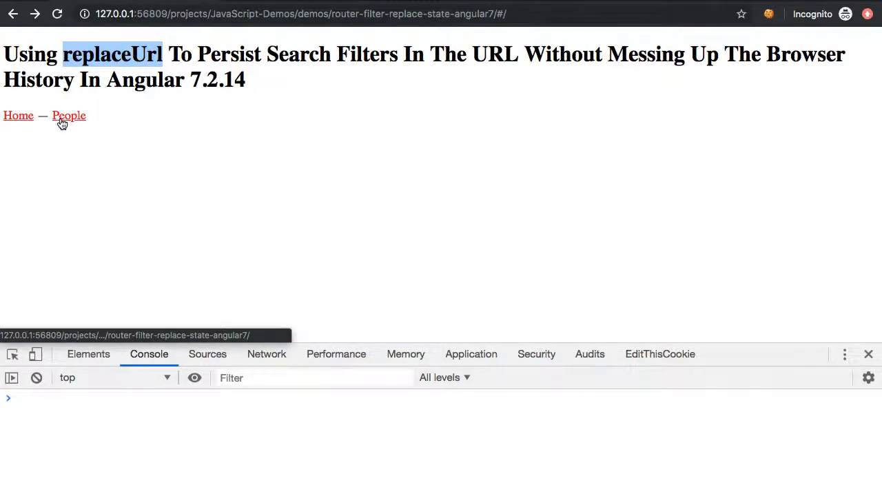
Step: Filter the People List by 'tricia', deleting and retyping 'cia' while watching filter=tricia in the URL
{"action": "left_click", "coordinate": [69, 115]}
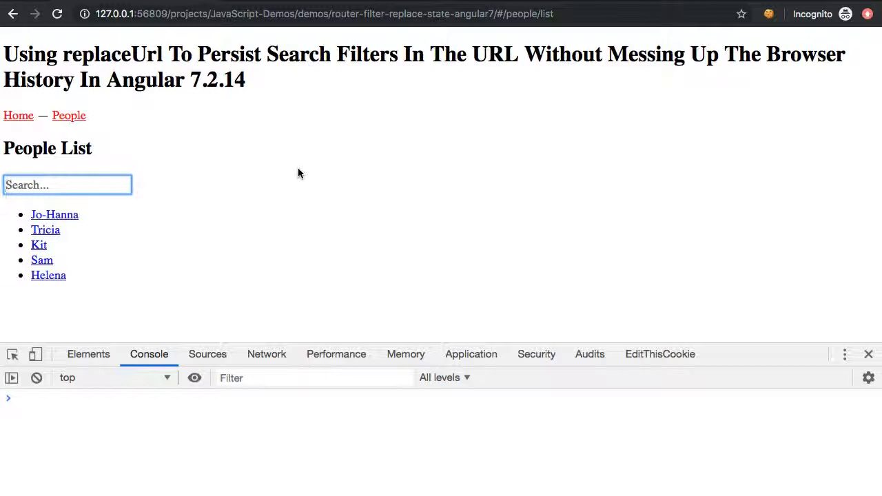
{"action": "type", "text": "tricia"}
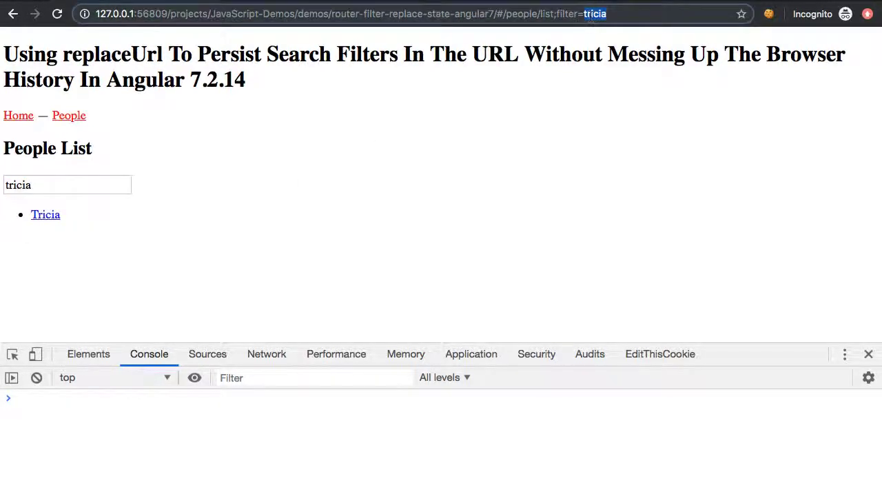
{"action": "double_click", "coordinate": [563, 14]}
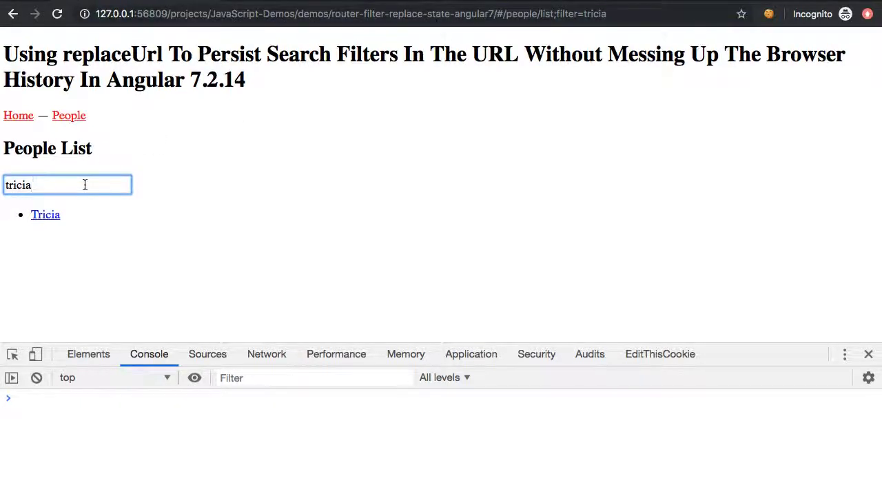
{"action": "key", "text": "Backspace"}
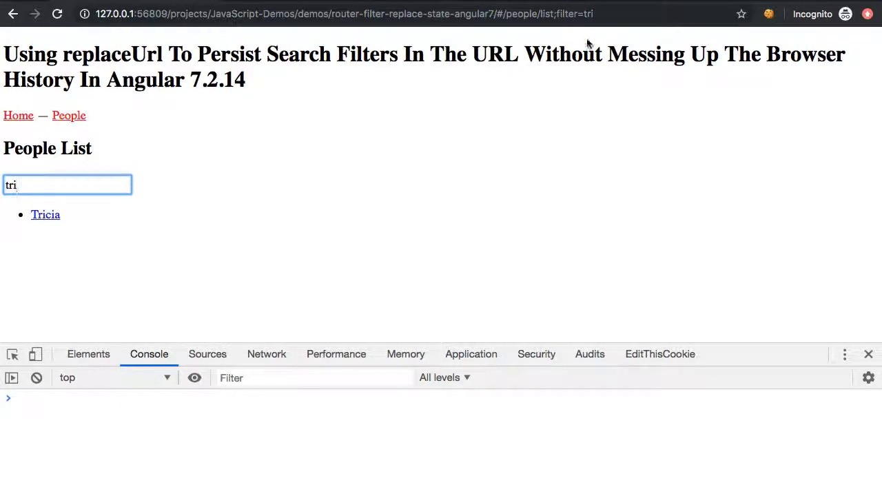
{"action": "left_click", "coordinate": [579, 117]}
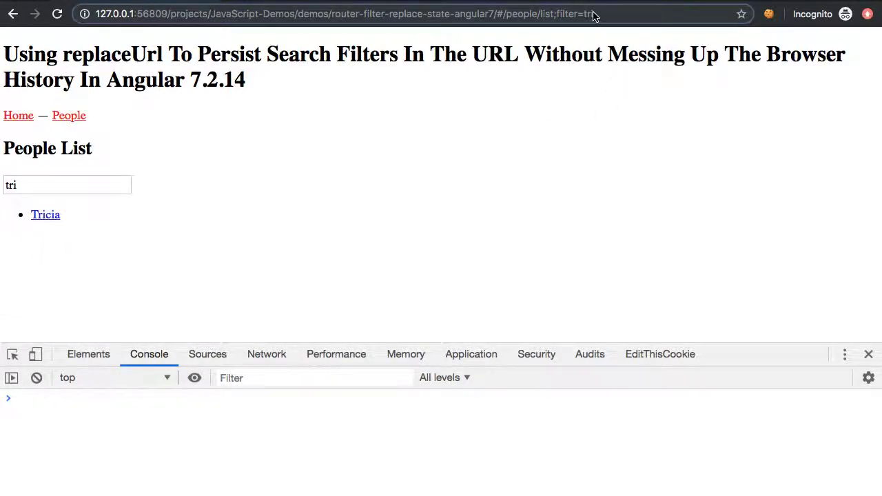
{"action": "left_click", "coordinate": [67, 185]}
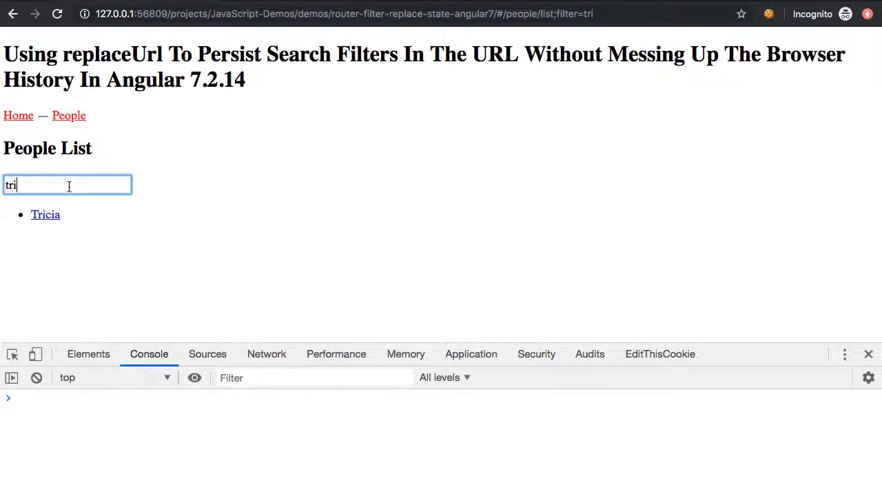
{"action": "type", "text": "cia"}
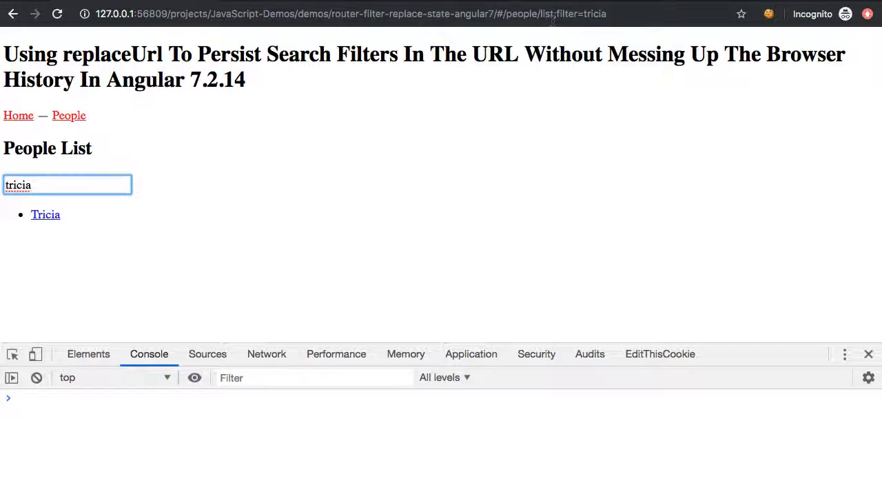
Step: Open Tricia's detail page, then go back through history to the filter=tricia People List
{"action": "left_click", "coordinate": [46, 214]}
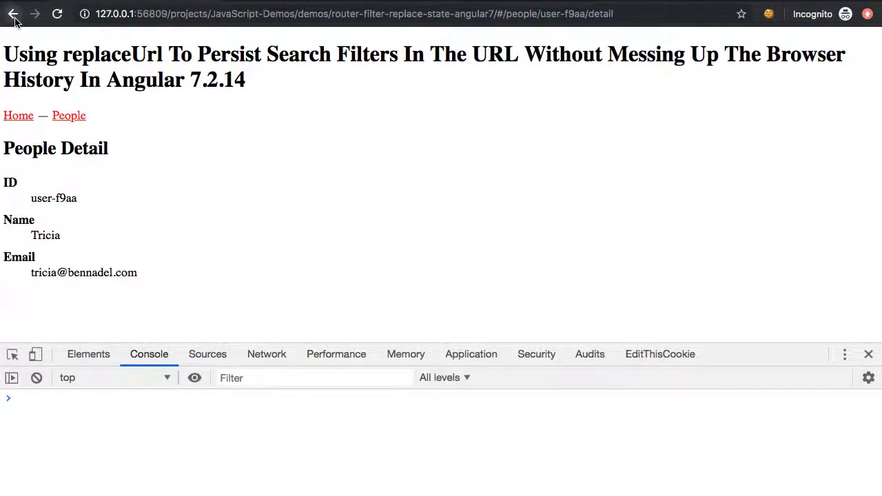
{"action": "left_click", "coordinate": [13, 14]}
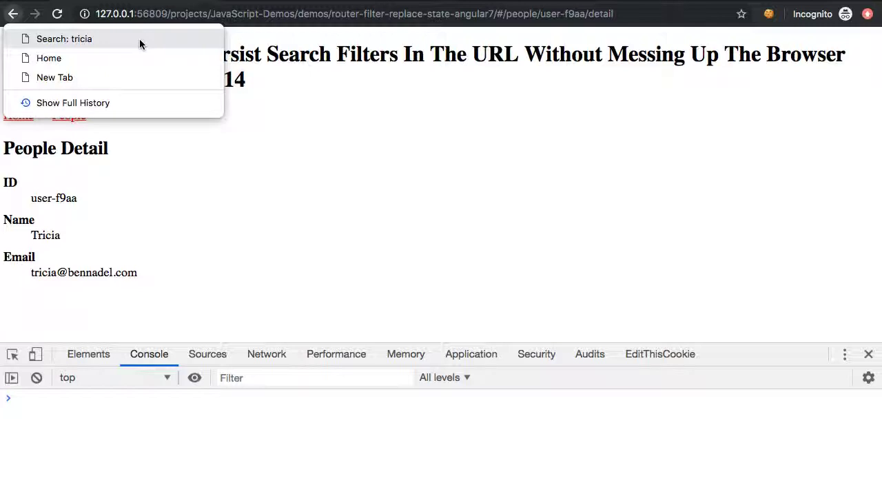
{"action": "mouse_move", "coordinate": [49, 58]}
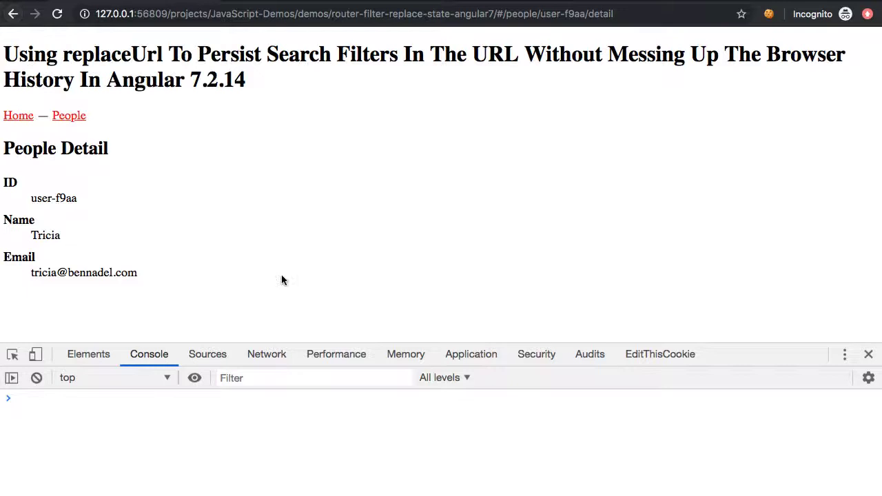
{"action": "left_click", "coordinate": [12, 13]}
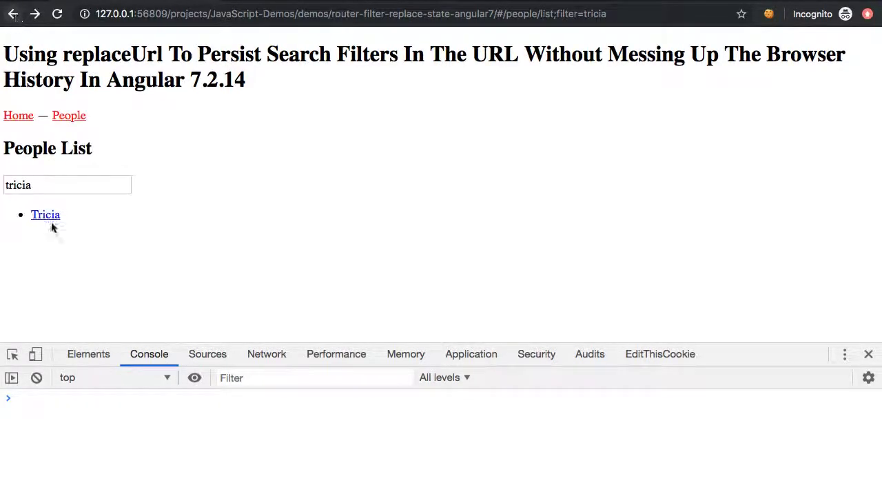
{"action": "mouse_move", "coordinate": [144, 231]}
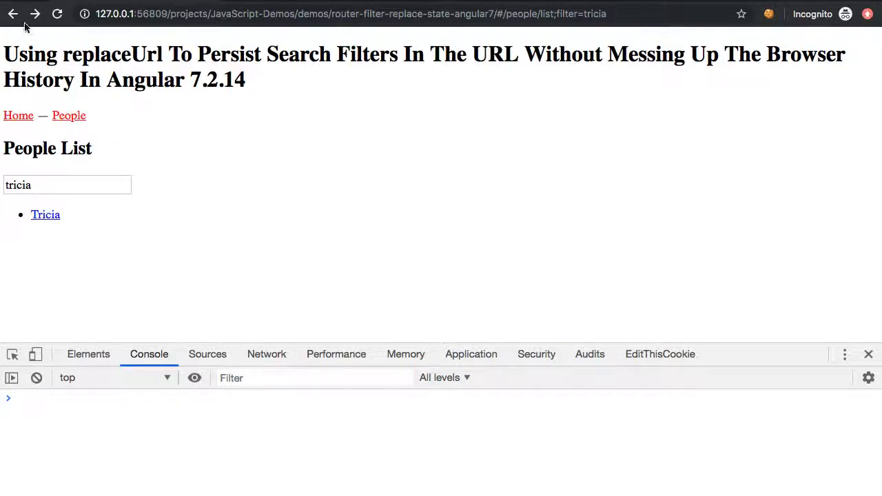
{"action": "mouse_move", "coordinate": [13, 14]}
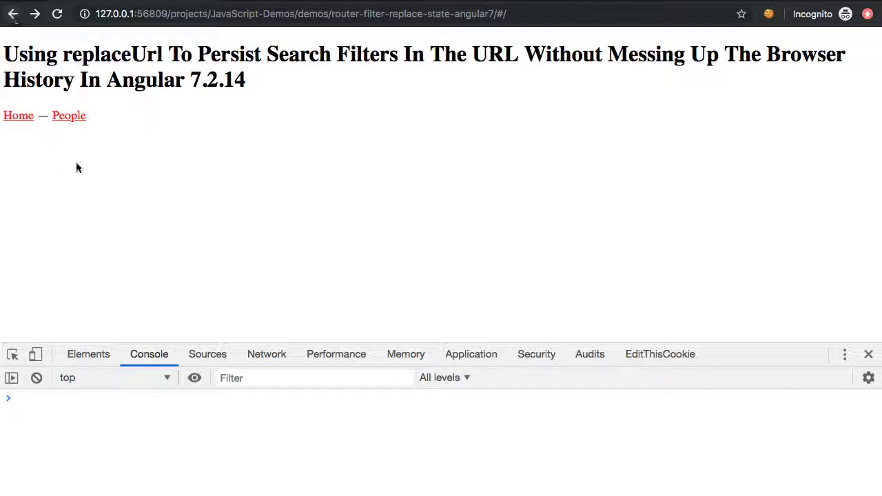
{"action": "mouse_move", "coordinate": [170, 185]}
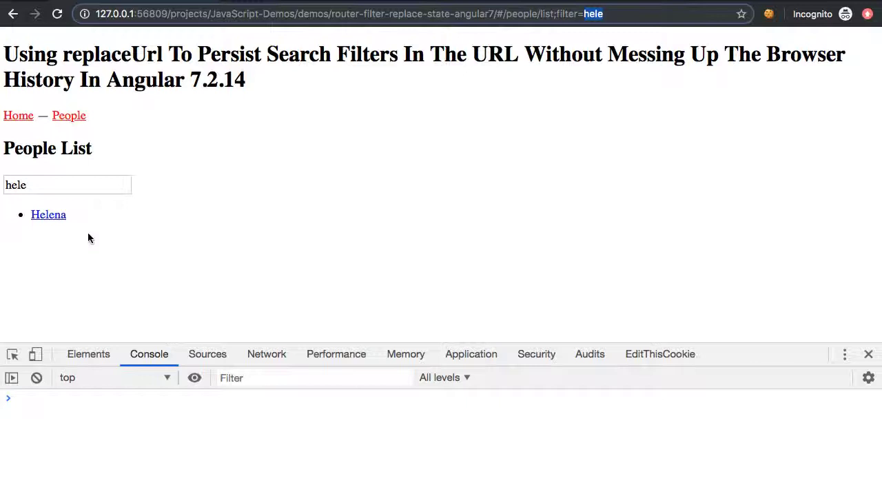
Step: Show Helena via the 'hele' filter, try Back, and reload to confirm the filter persists
{"action": "left_click", "coordinate": [48, 215]}
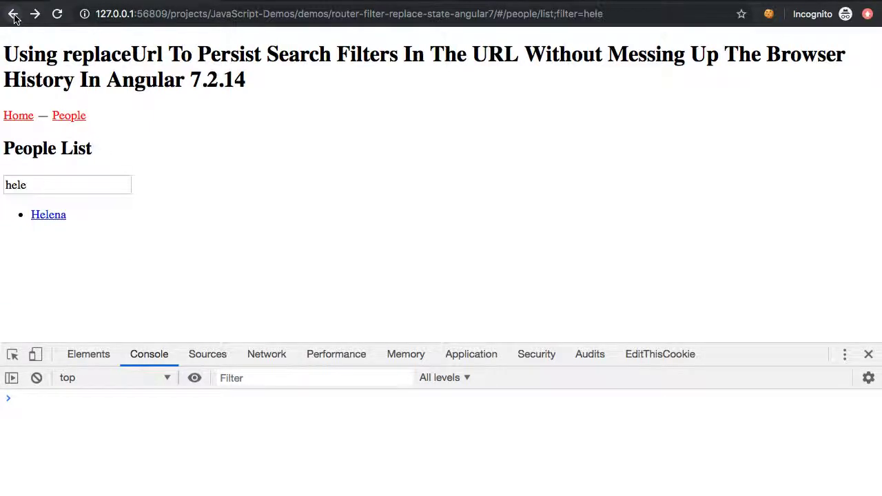
{"action": "mouse_move", "coordinate": [87, 230]}
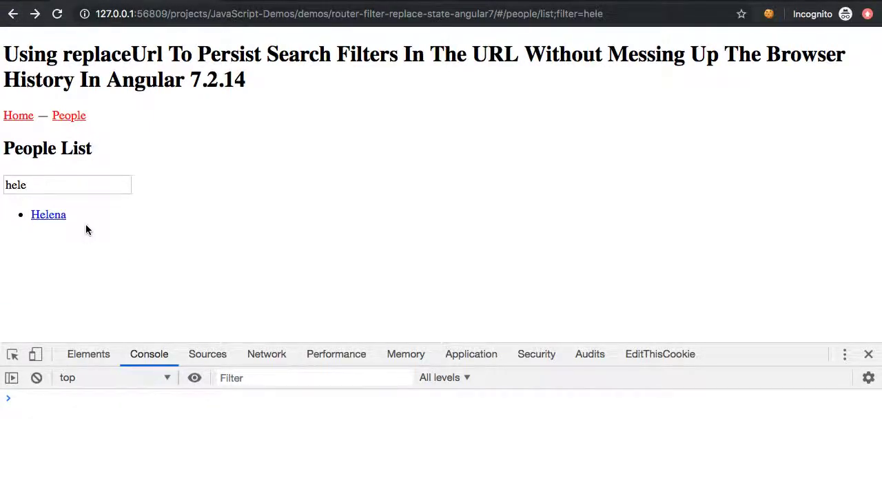
{"action": "left_click", "coordinate": [18, 115]}
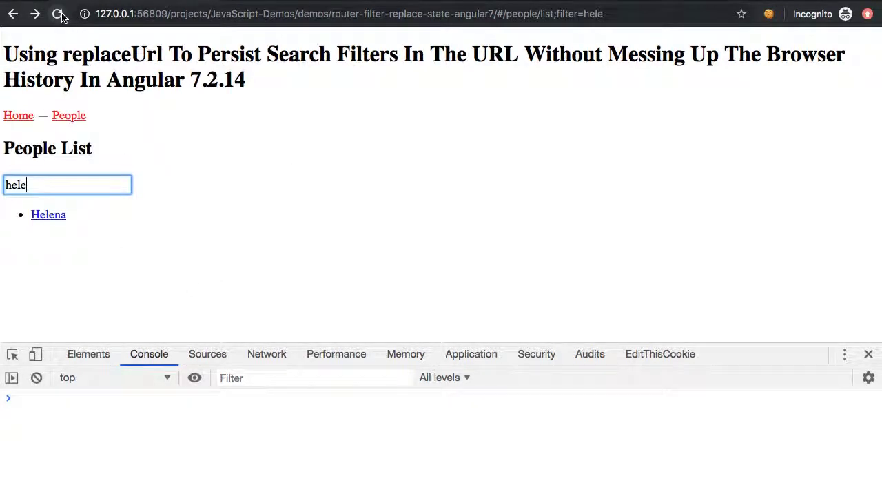
{"action": "left_click", "coordinate": [59, 14]}
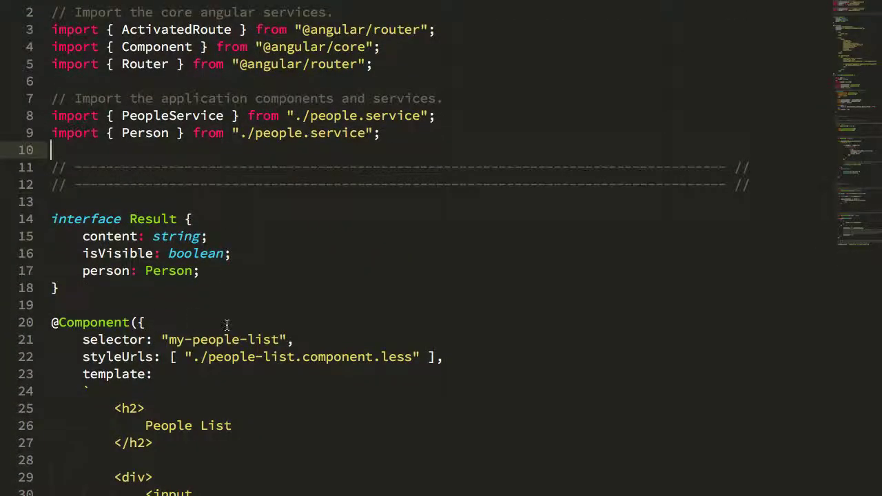
Step: Scroll past the template's ngModel binding down to the applyFilter method
{"action": "scroll", "scroll_direction": "down", "scroll_amount": 3}
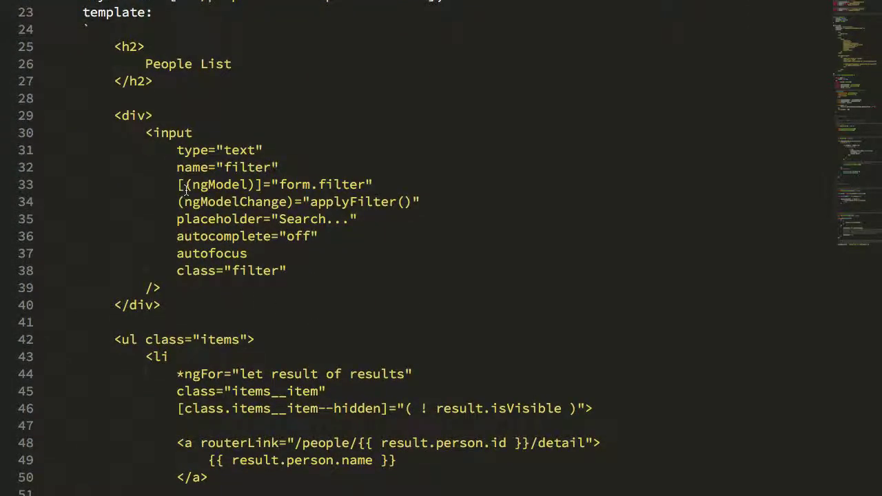
{"action": "double_click", "coordinate": [246, 167]}
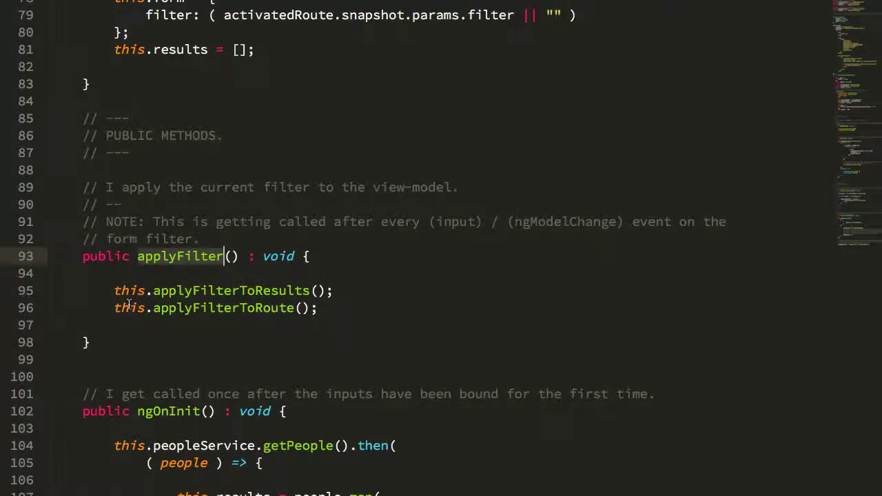
{"action": "scroll", "scroll_direction": "down", "scroll_amount": 3}
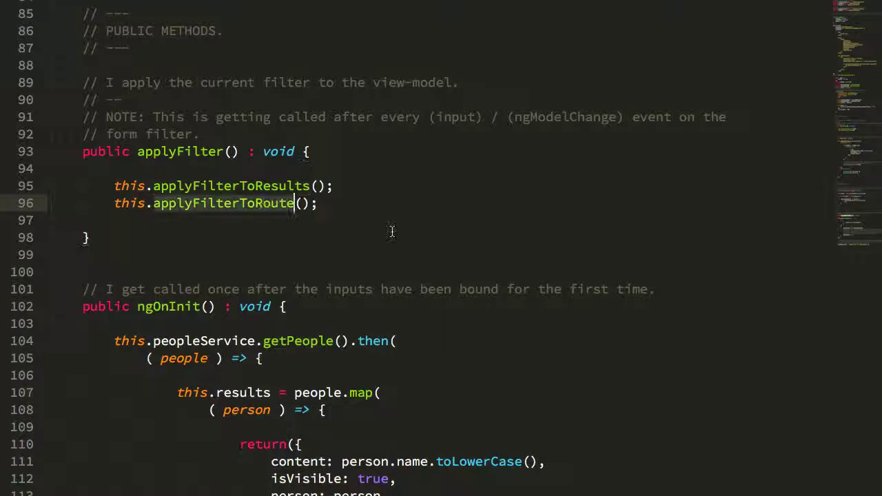
{"action": "mouse_move", "coordinate": [348, 210]}
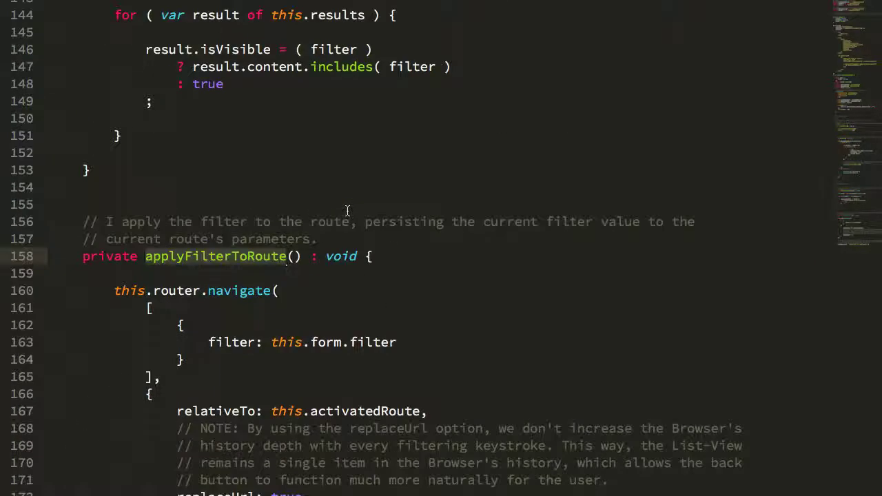
Step: Scroll to applyFilterToRoute, highlighting the 'filter' route parameter key and the document.title line
{"action": "scroll", "scroll_direction": "down", "scroll_amount": 3}
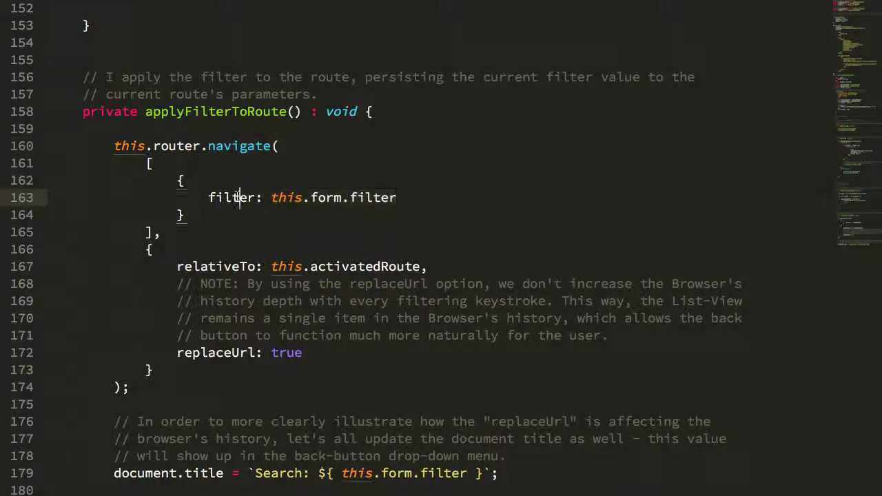
{"action": "double_click", "coordinate": [231, 198]}
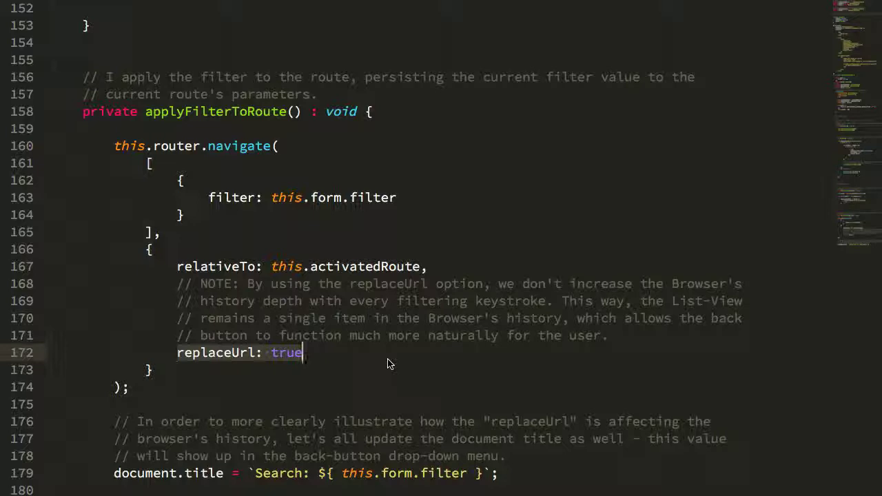
{"action": "left_click", "coordinate": [498, 473]}
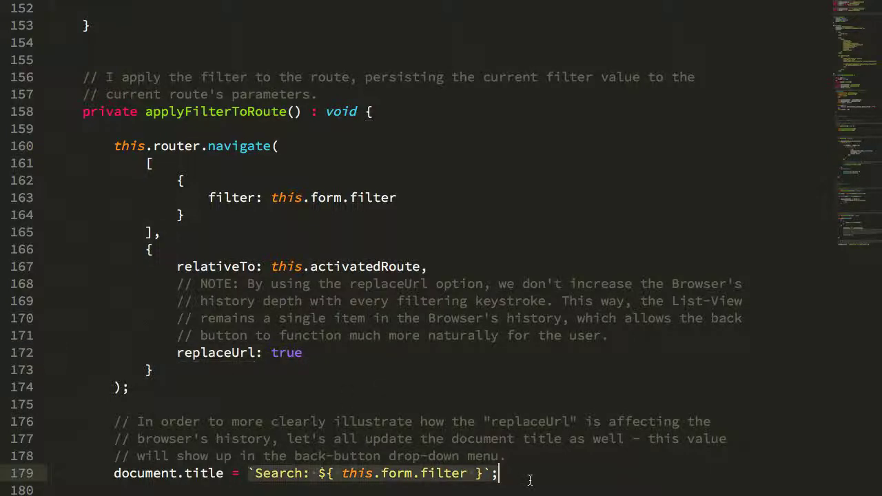
{"action": "mouse_move", "coordinate": [535, 368]}
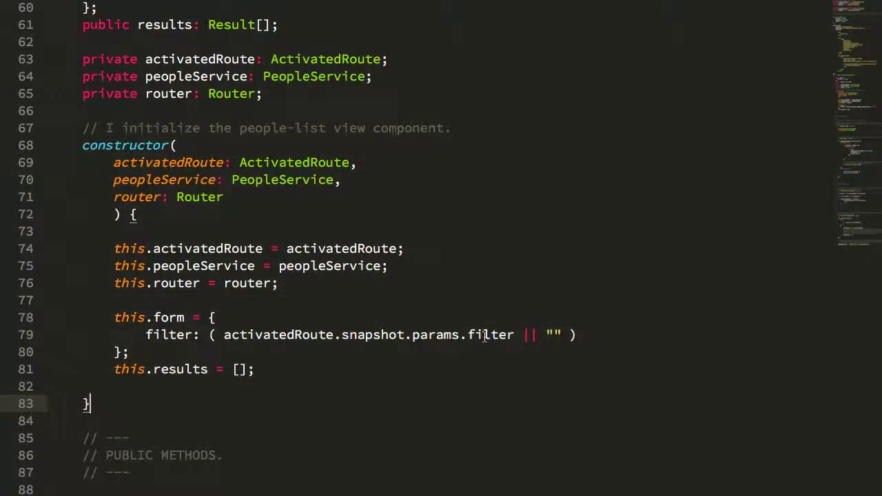
Step: Highlight 'filter' in the constructor's activatedRoute.snapshot.params.filter
{"action": "double_click", "coordinate": [491, 335]}
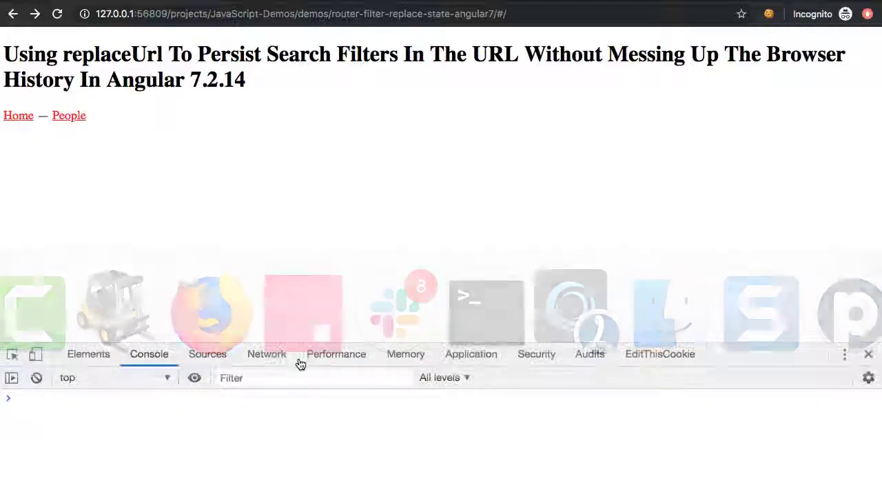
Step: Open the People list and enter 'cia' in the Search field
{"action": "left_click", "coordinate": [69, 116]}
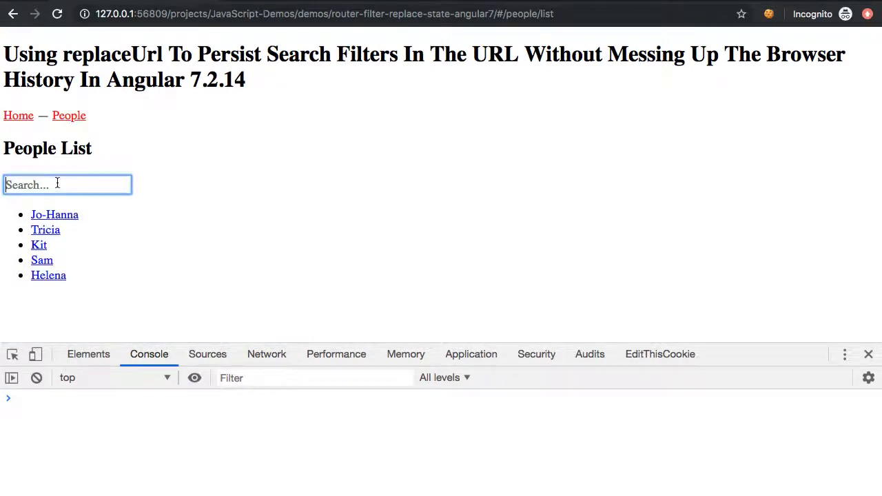
{"action": "type", "text": "cia"}
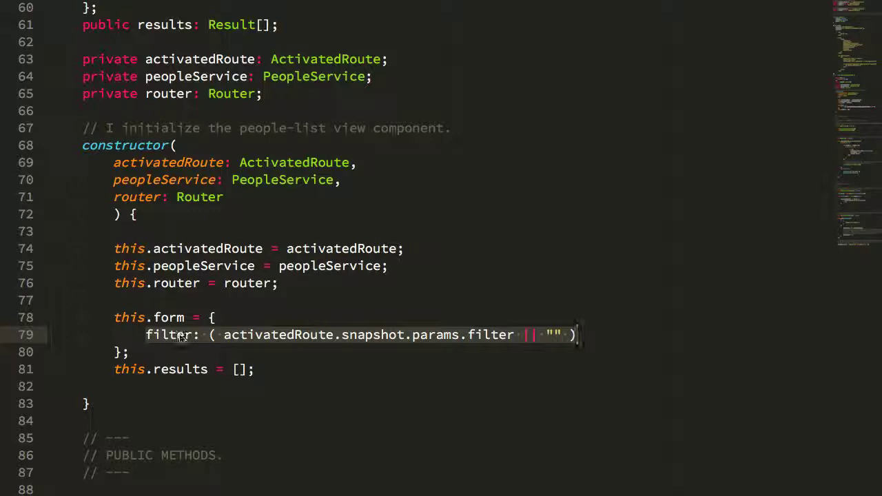
Step: Scroll to ngOnInit and highlight its applyFilterToResults() call
{"action": "scroll", "scroll_direction": "down", "scroll_amount": 3}
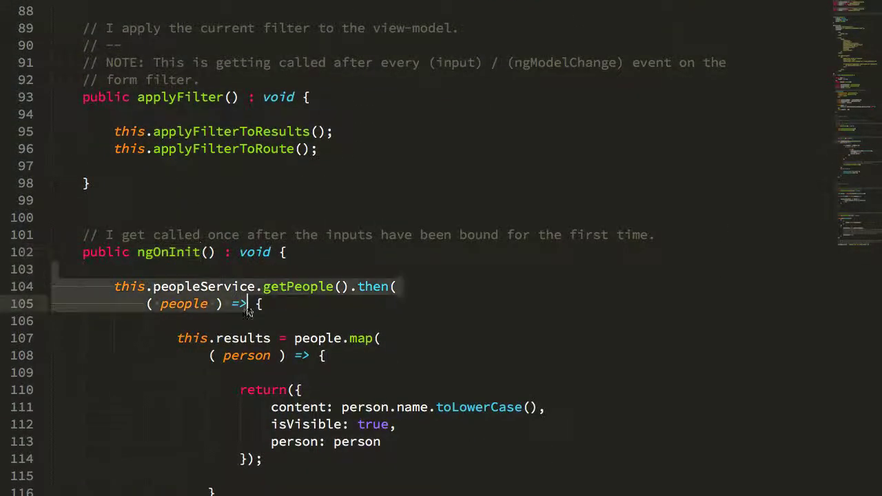
{"action": "scroll", "scroll_direction": "down", "scroll_amount": 3}
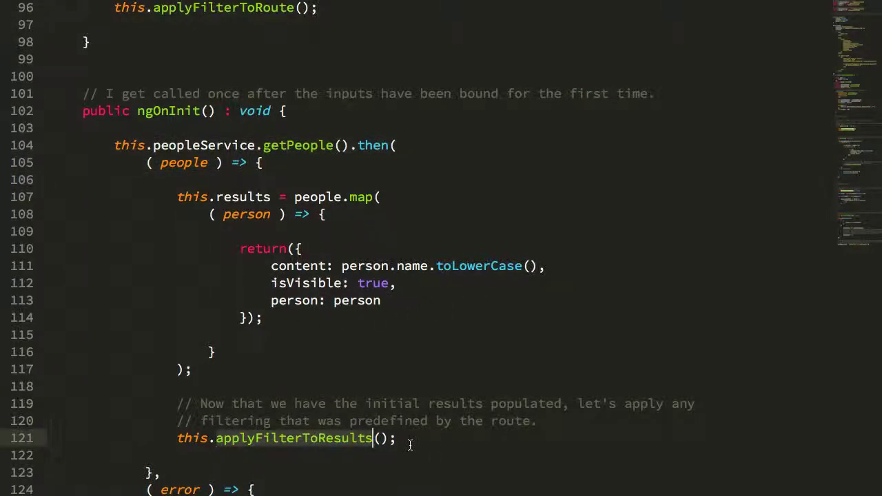
{"action": "mouse_move", "coordinate": [373, 350]}
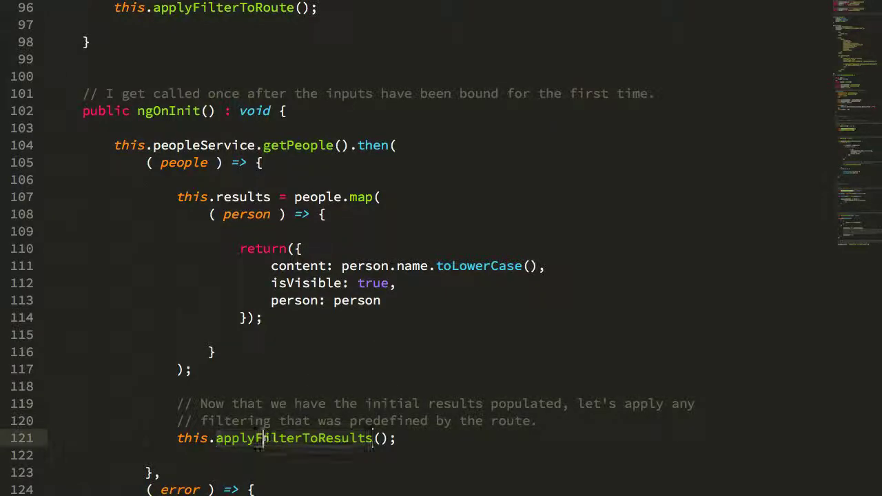
{"action": "double_click", "coordinate": [293, 438]}
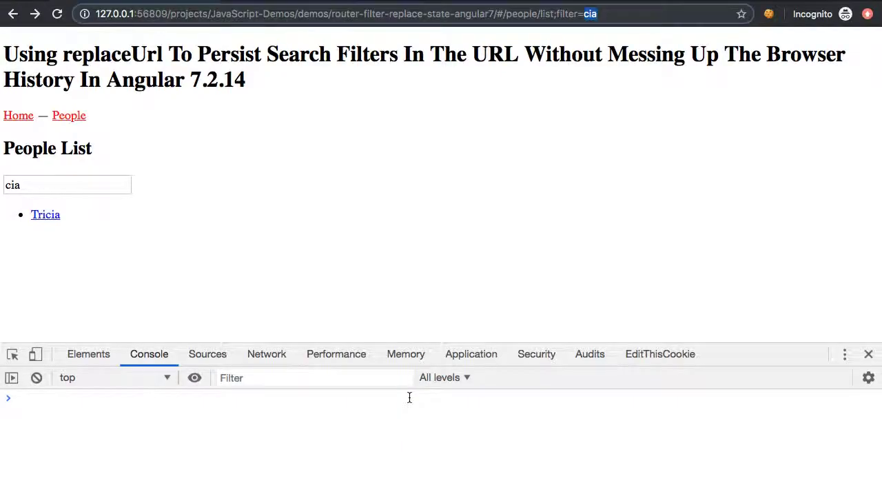
{"action": "mouse_move", "coordinate": [159, 231]}
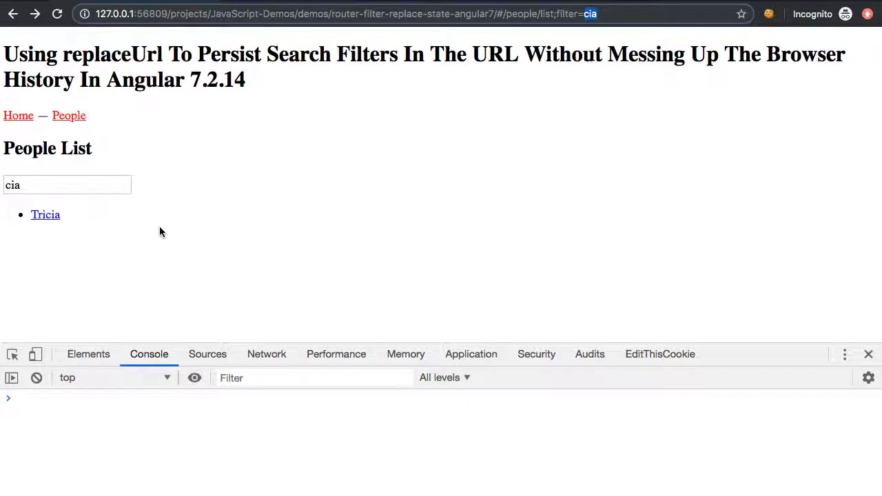
{"action": "mouse_move", "coordinate": [251, 86]}
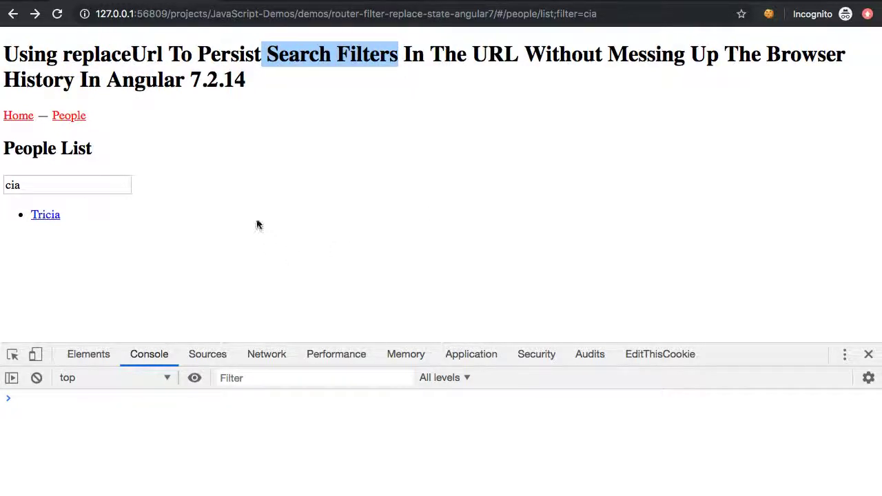
{"action": "mouse_move", "coordinate": [193, 202]}
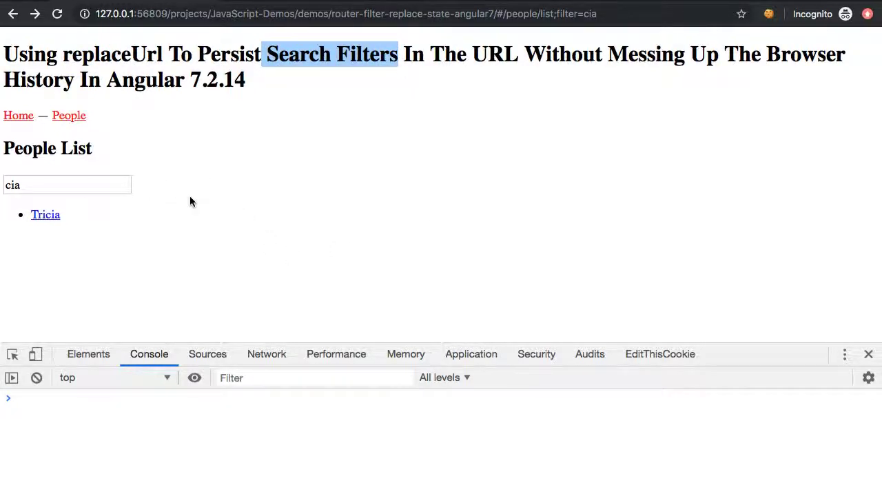
{"action": "mouse_move", "coordinate": [152, 188]}
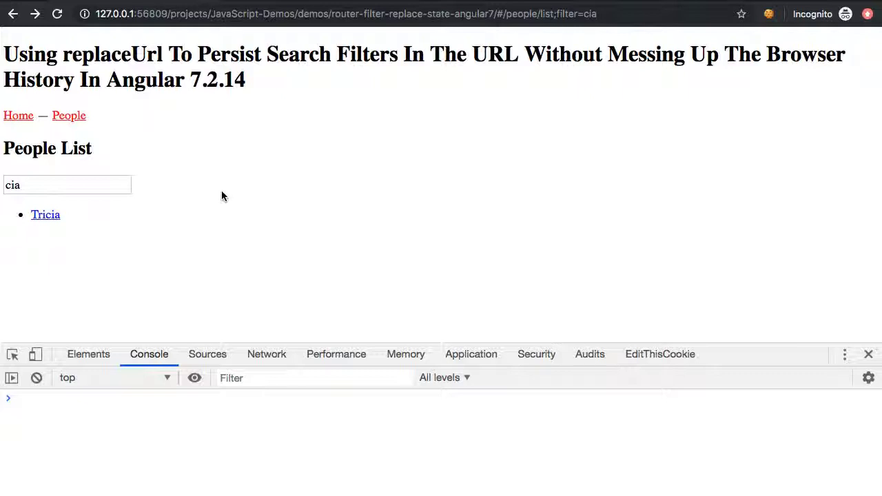
Step: Replace the 'cia' search filter with 'helen' and open Helena's detail page
{"action": "left_click", "coordinate": [67, 184]}
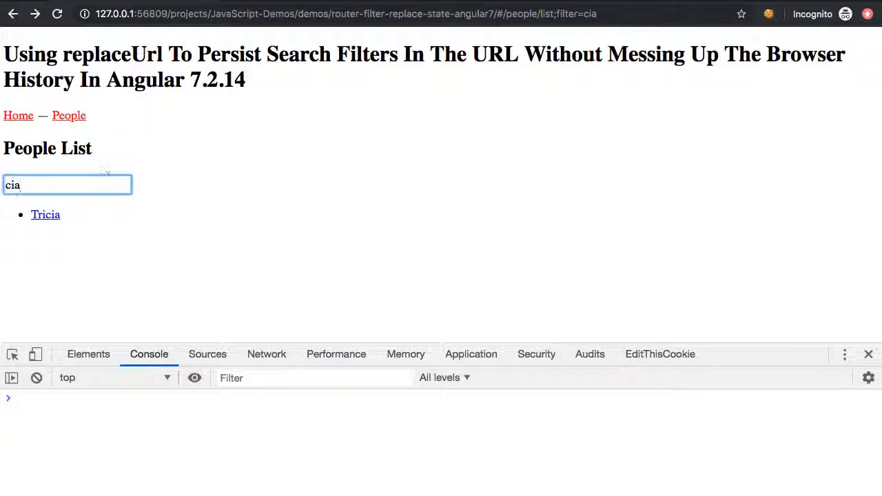
{"action": "type", "text": "kit"}
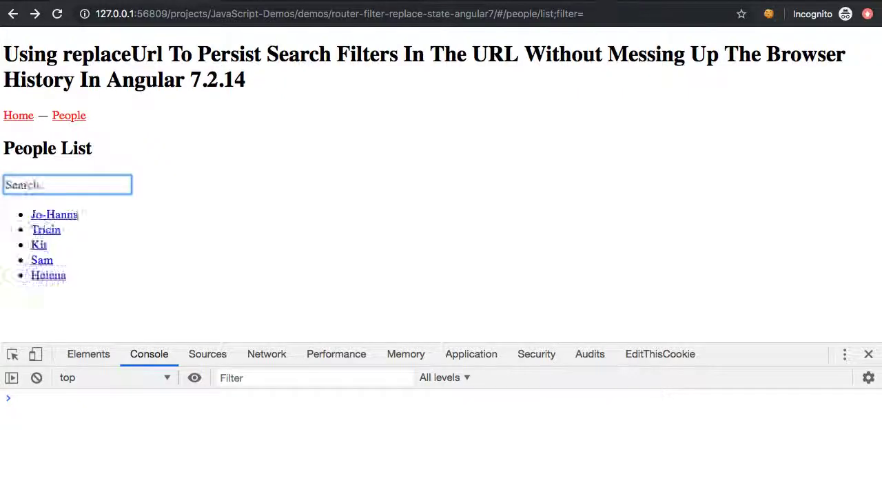
{"action": "type", "text": "helen"}
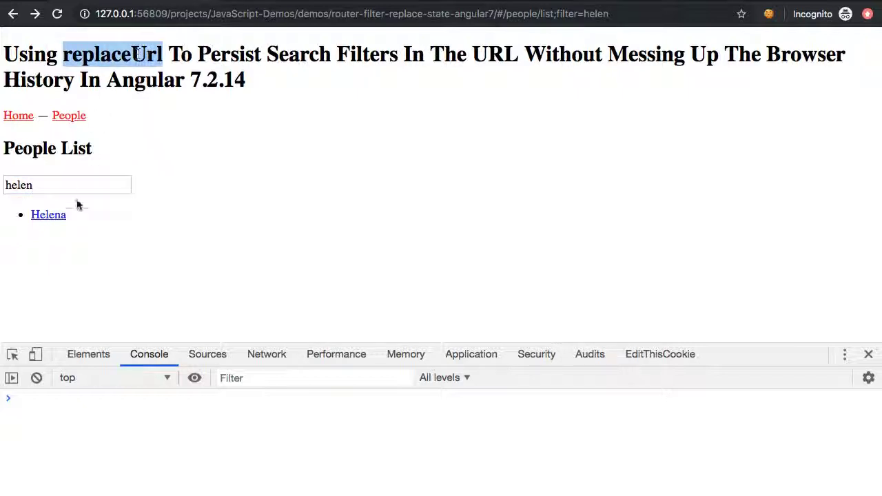
{"action": "left_click", "coordinate": [48, 214]}
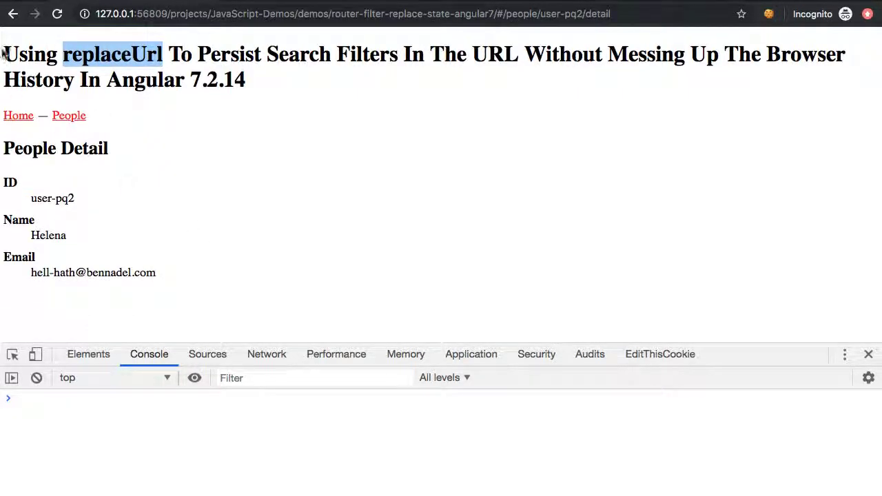